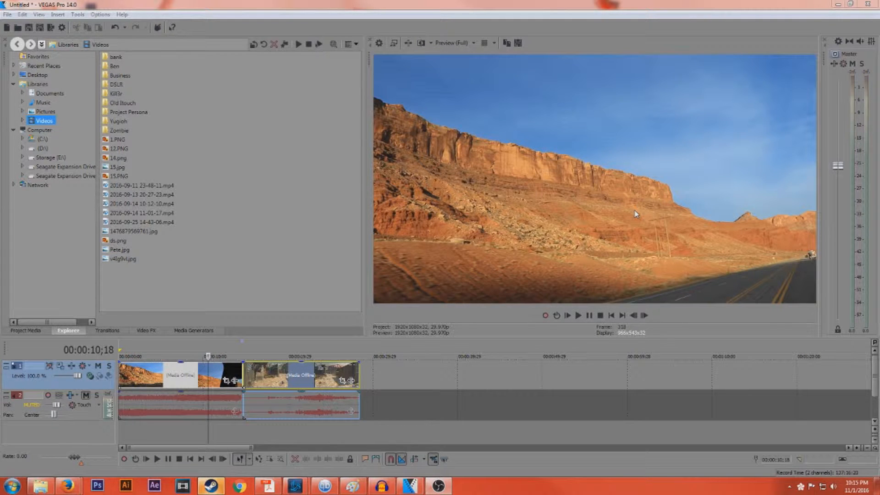
Preview the desert and gameplay clips, then select the gameplay clip.
left_click(175, 356)
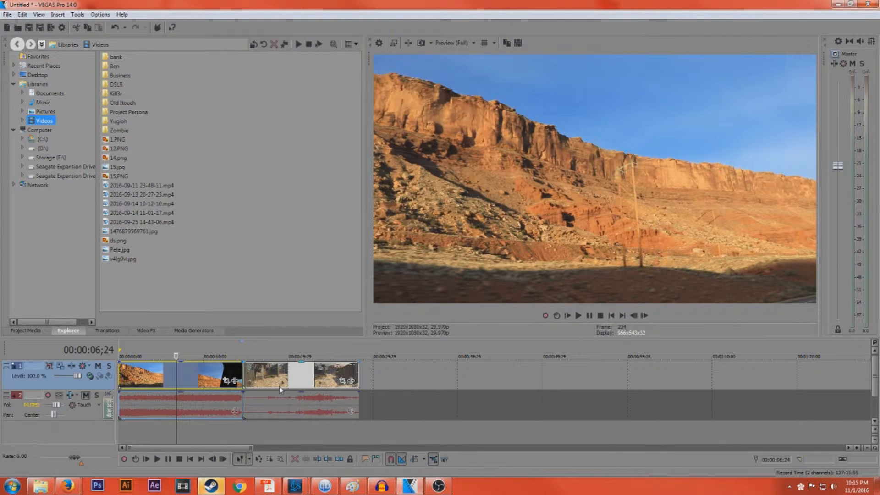
left_click(295, 380)
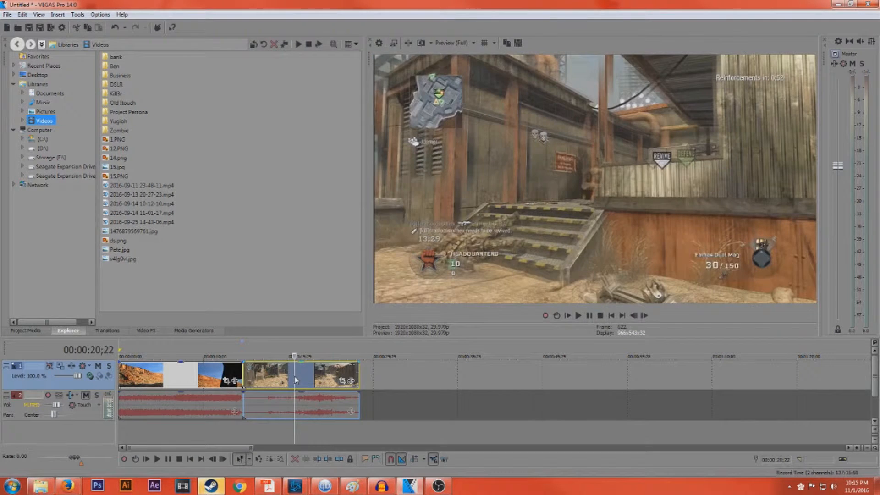
left_click(190, 356)
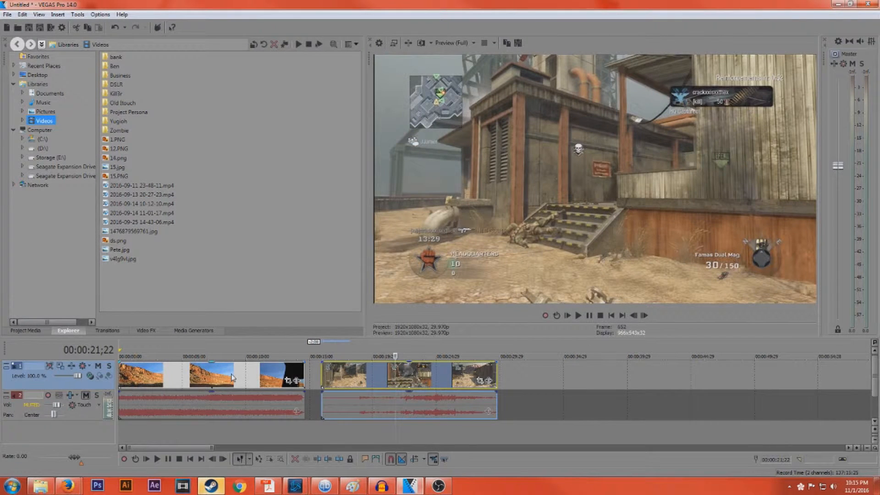
Disable Resample on the gameplay clip via Switches, then change another switch setting.
right_click(230, 377)
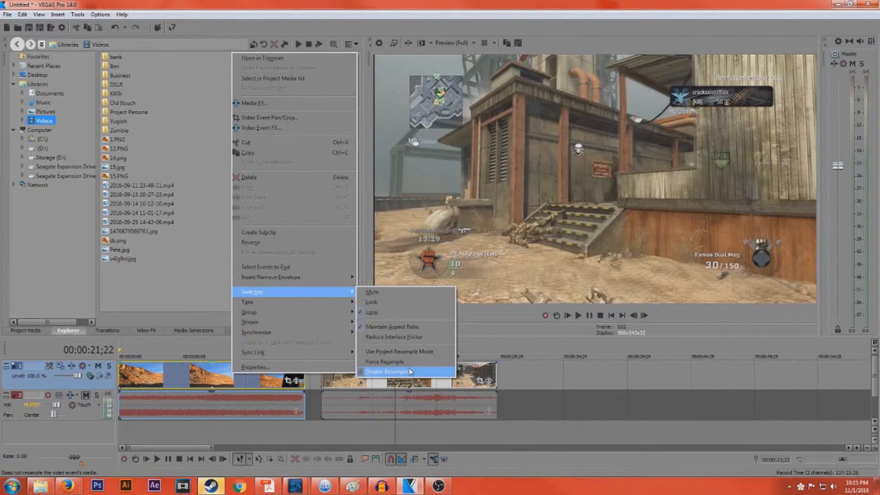
left_click(387, 371)
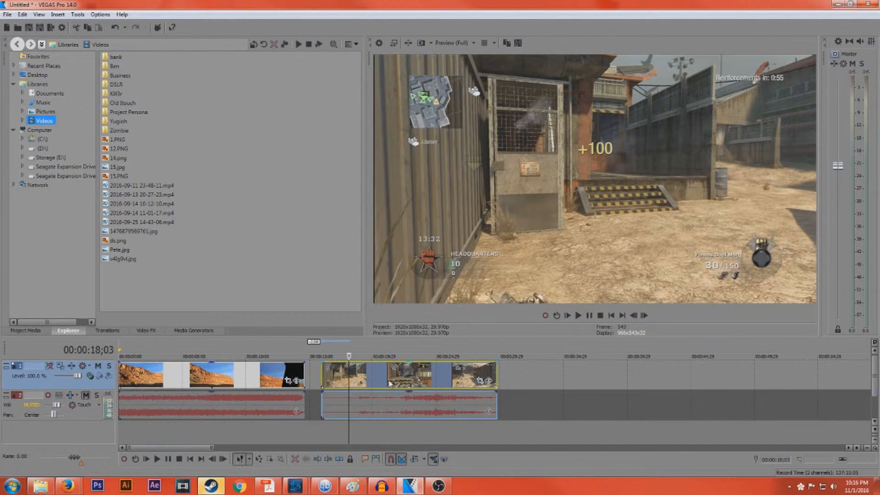
right_click(390, 383)
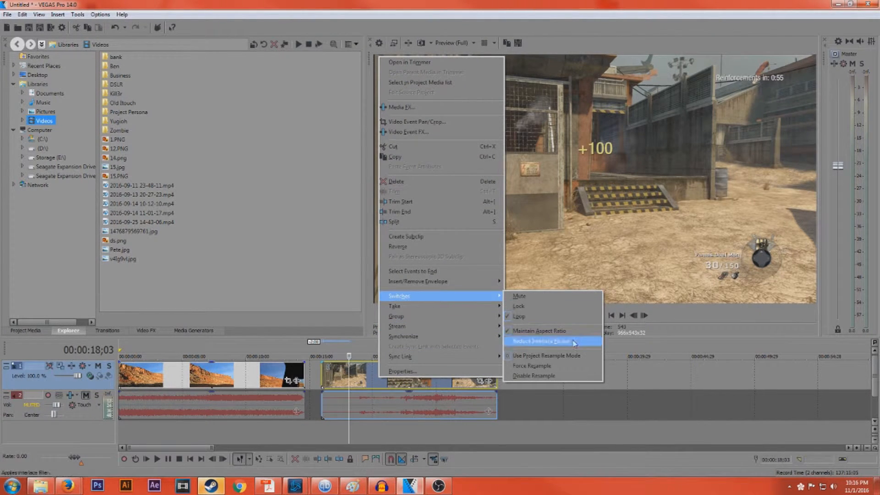
left_click(540, 341)
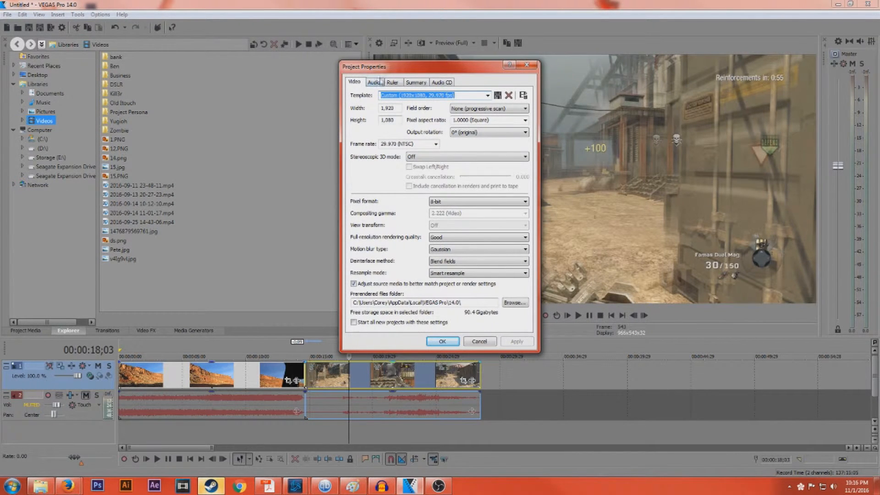
mouse_move(389, 276)
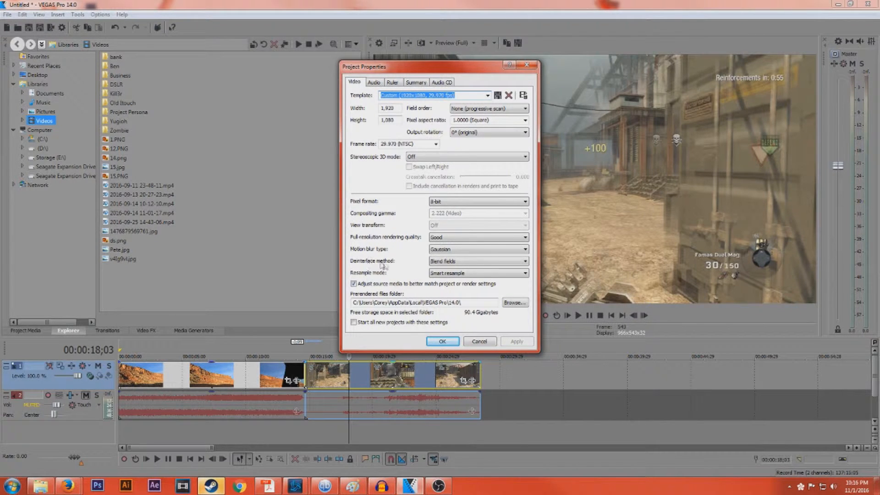
mouse_move(365, 269)
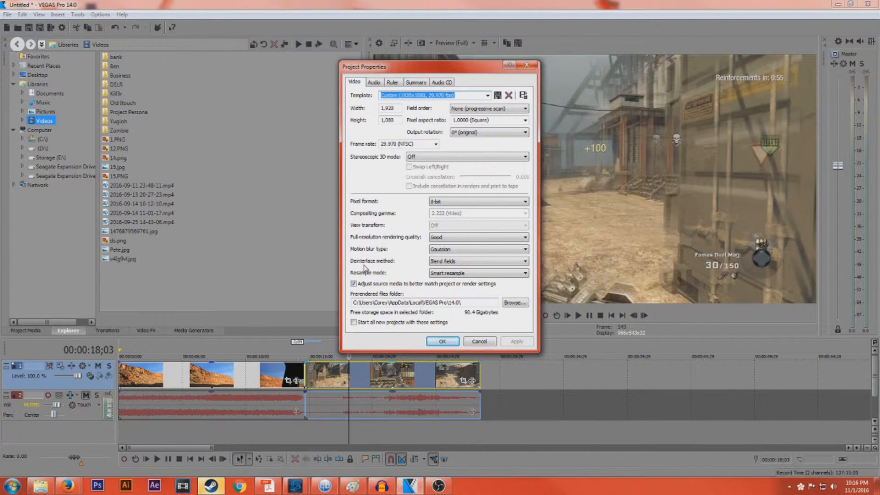
mouse_move(398, 254)
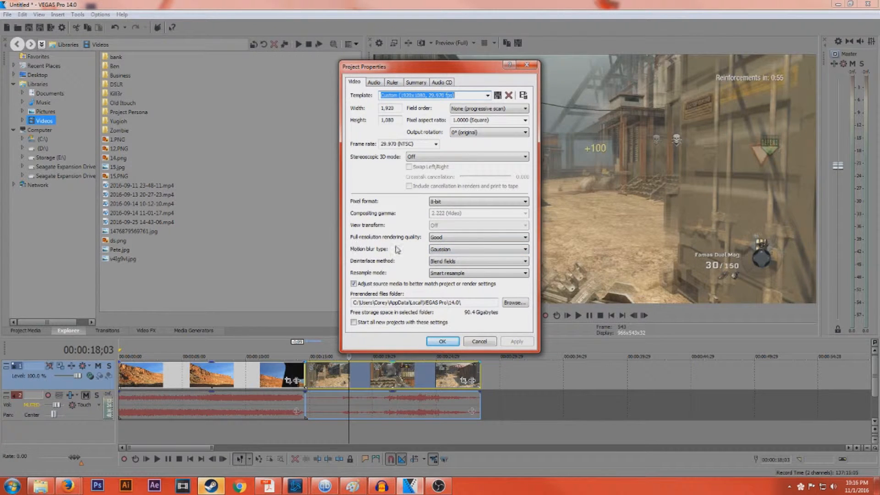
mouse_move(364, 274)
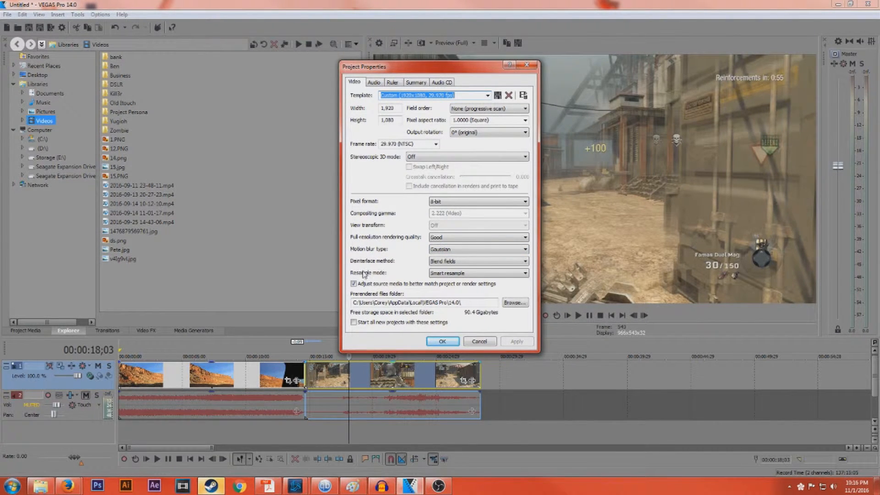
mouse_move(424, 74)
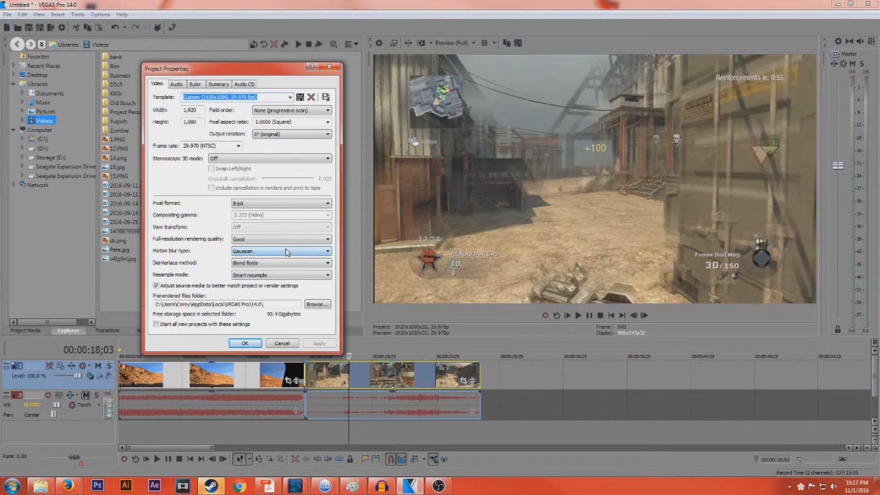
Set the project's Motion blur type to Gaussian.
left_click(327, 250)
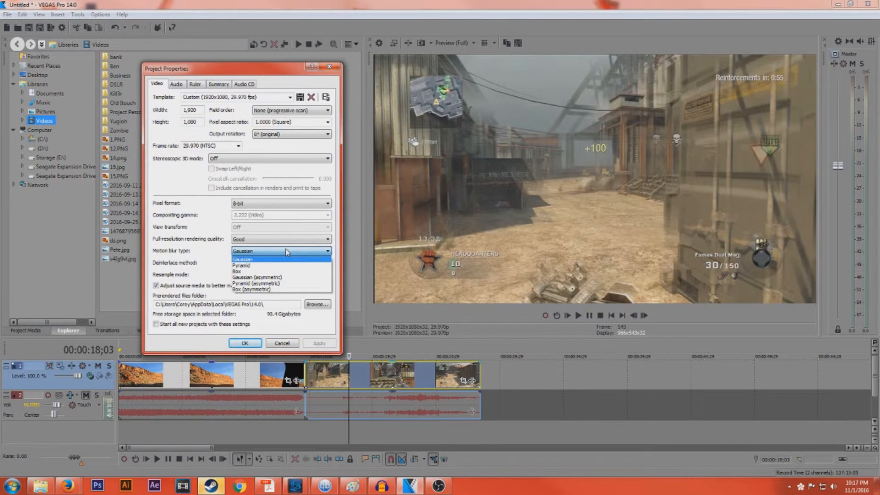
left_click(242, 259)
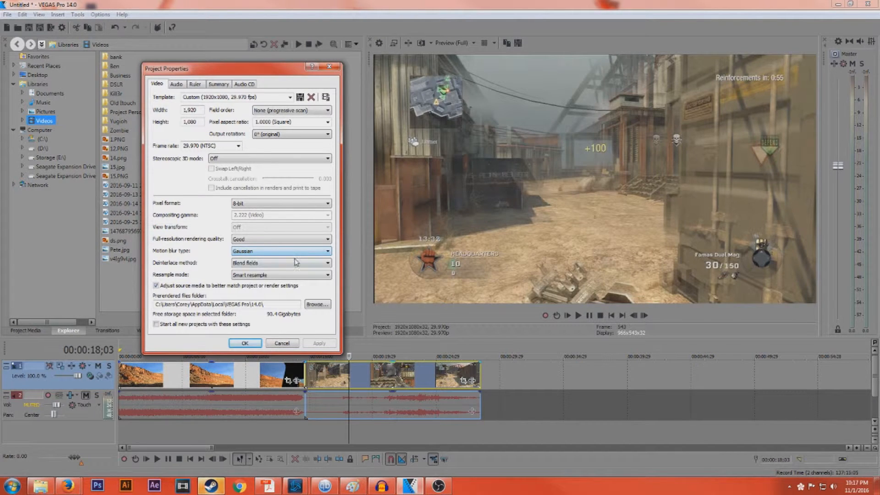
left_click(327, 262)
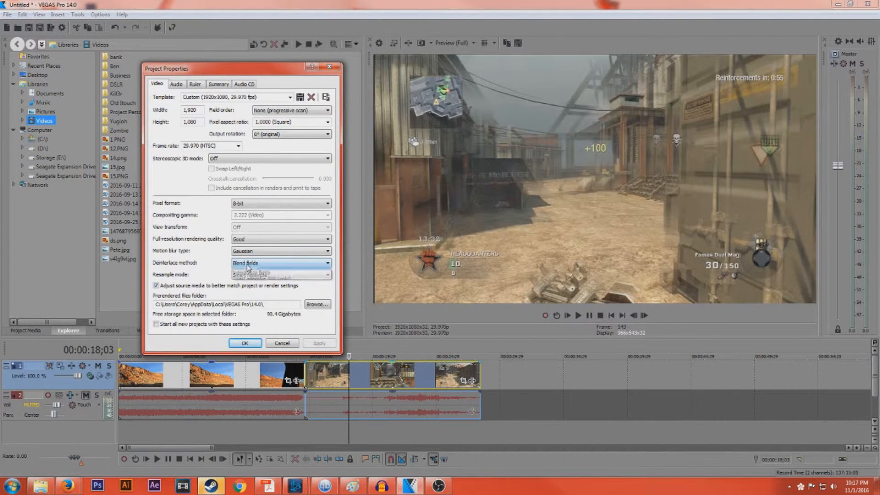
left_click(327, 263)
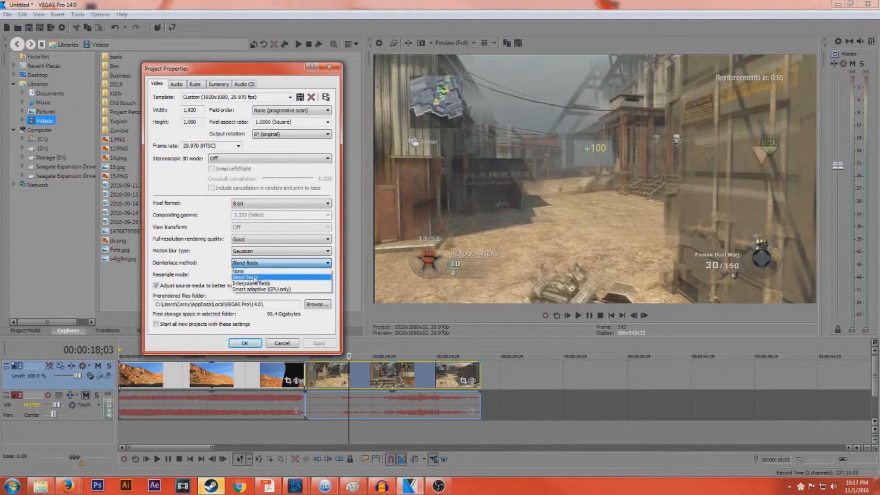
mouse_move(252, 283)
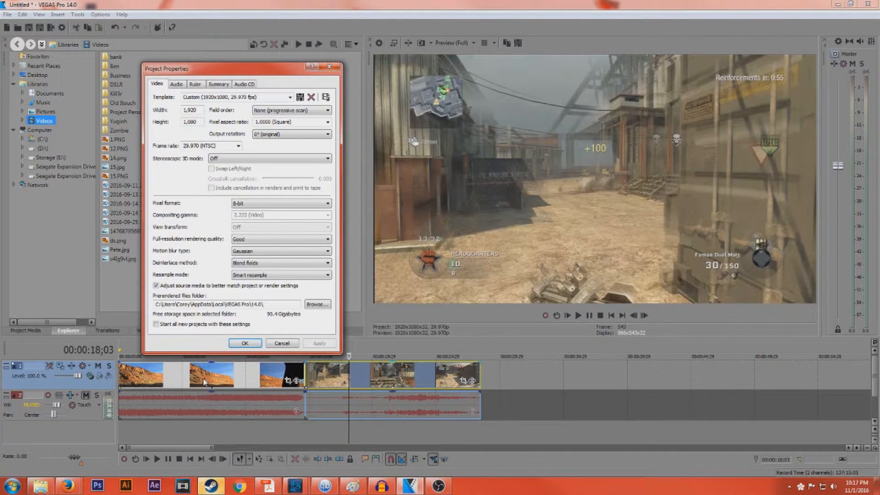
Set the Deinterlace method to Interpolate fields.
left_click(327, 263)
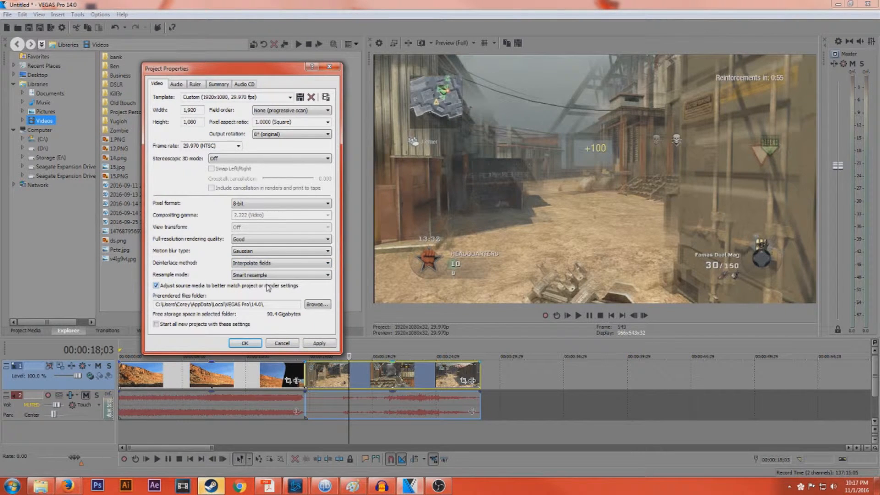
left_click(278, 263)
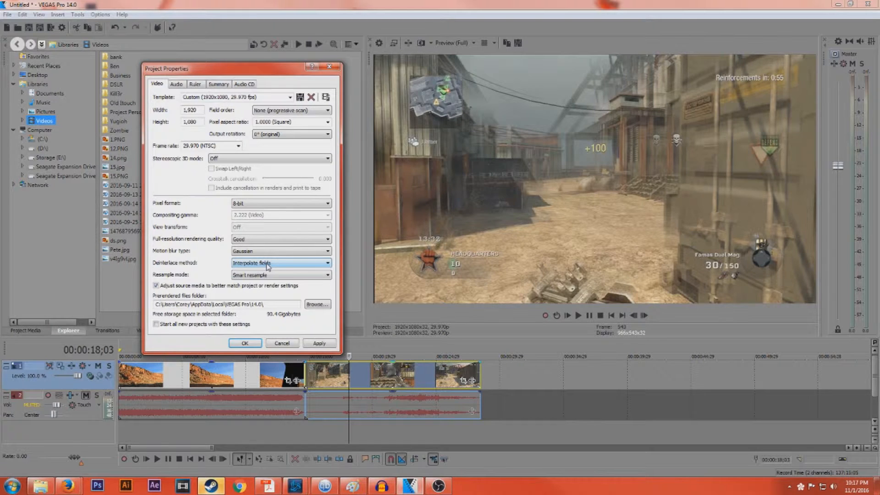
left_click(327, 263)
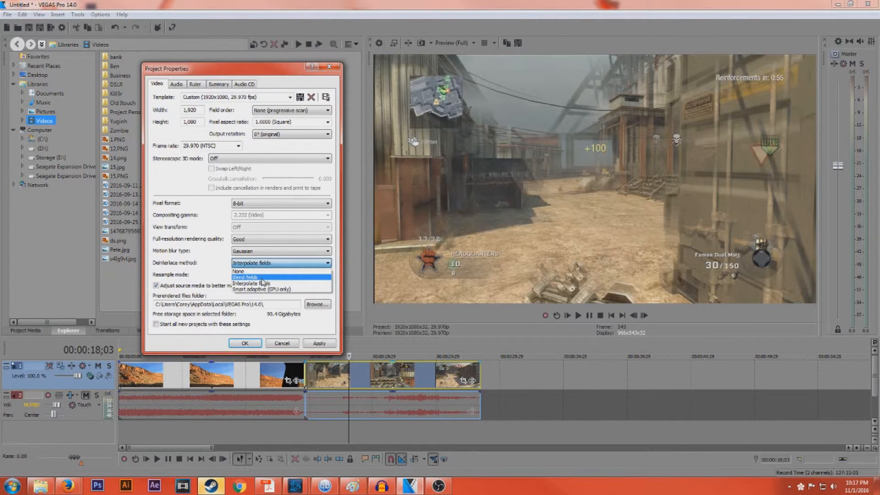
left_click(264, 274)
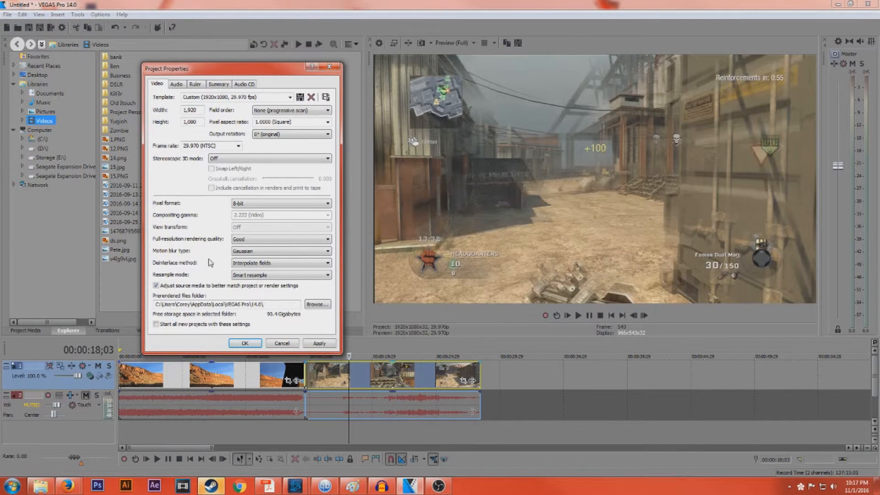
mouse_move(209, 275)
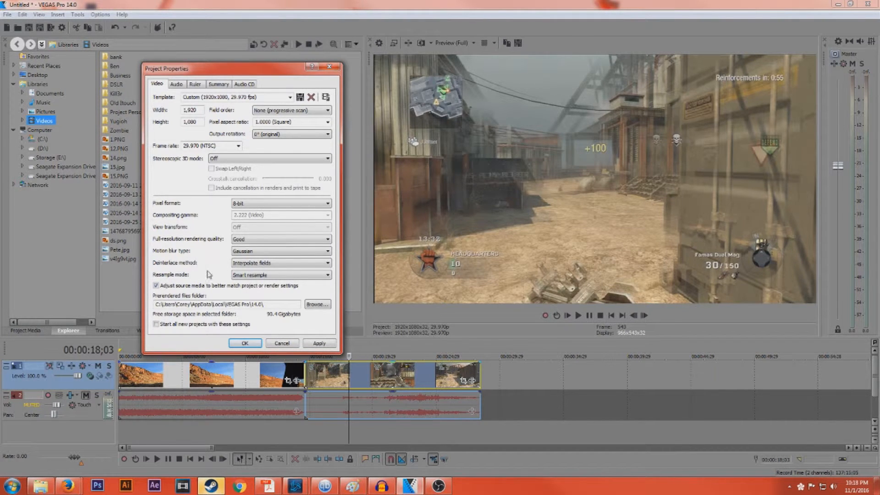
Keep the Resample mode dropdown on Smart resample, repeatedly reopening its choices.
left_click(327, 274)
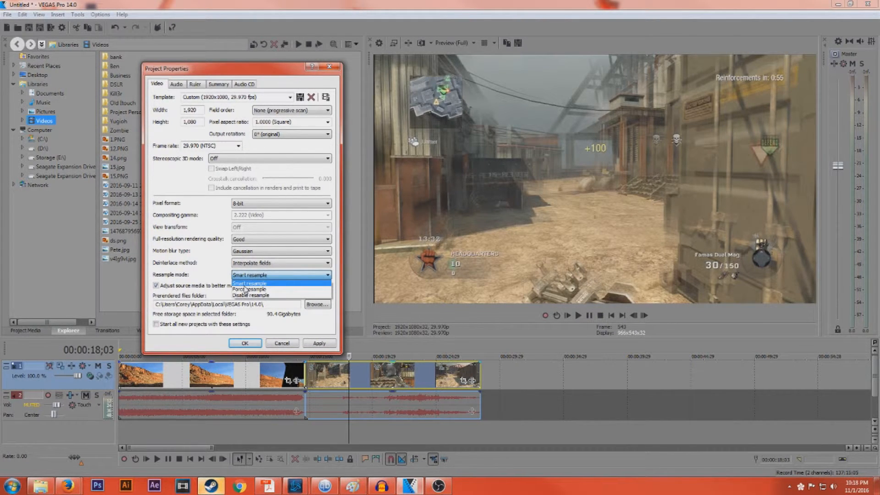
left_click(248, 283)
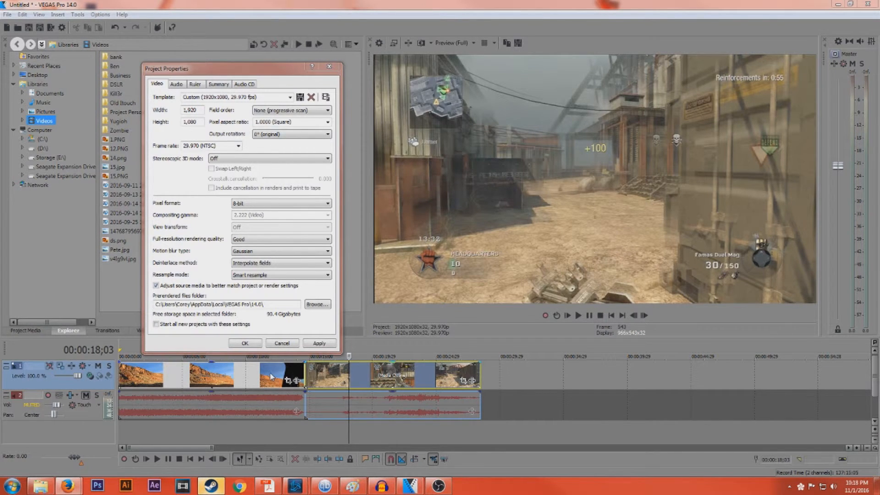
left_click(279, 274)
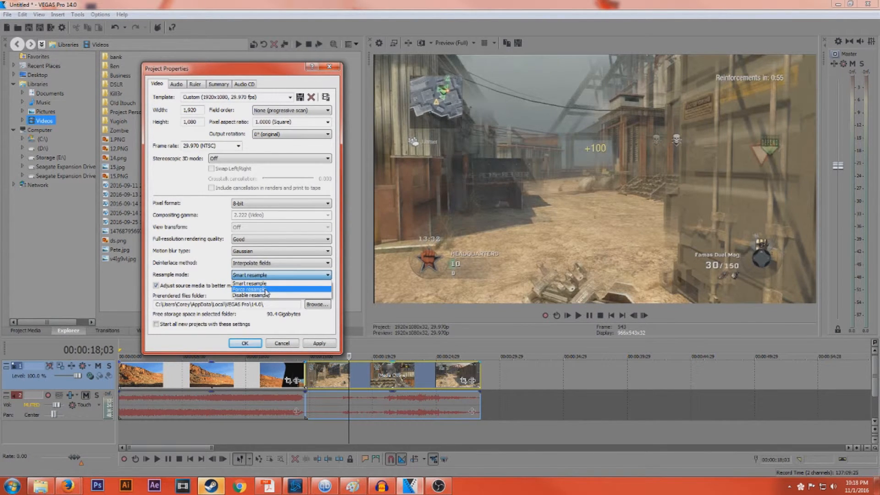
left_click(249, 283)
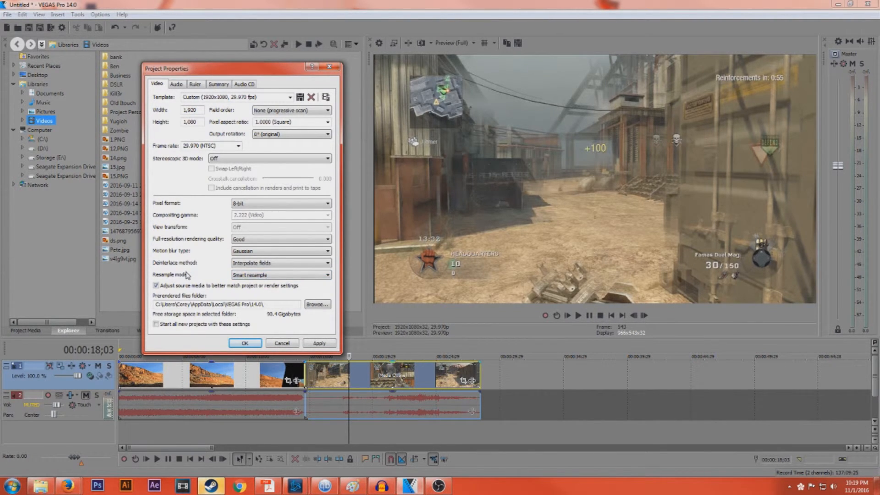
left_click(327, 274)
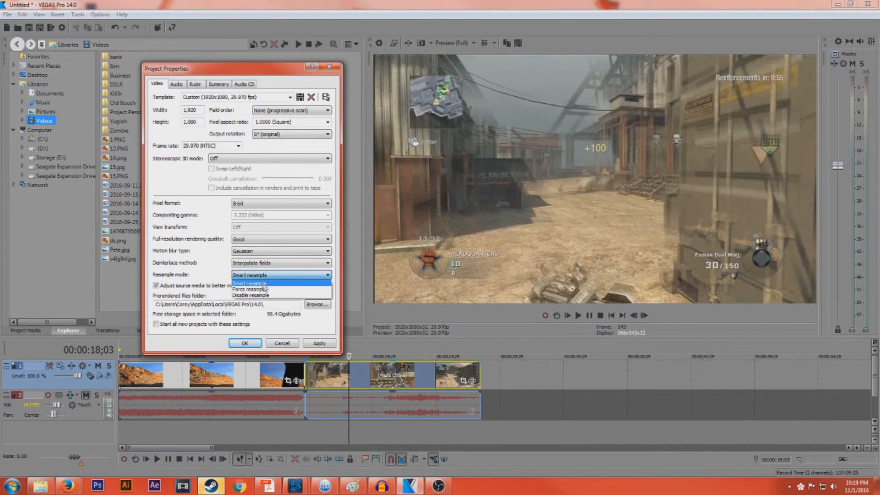
left_click(249, 283)
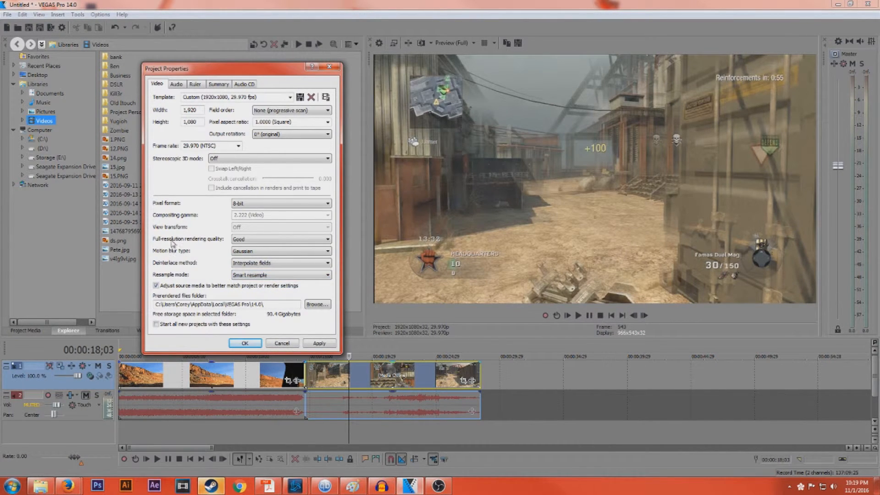
mouse_move(314, 94)
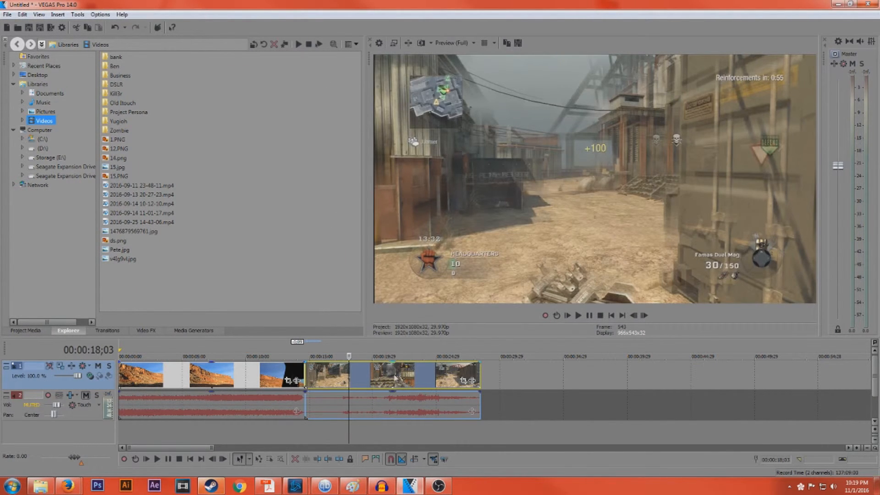
left_click(265, 355)
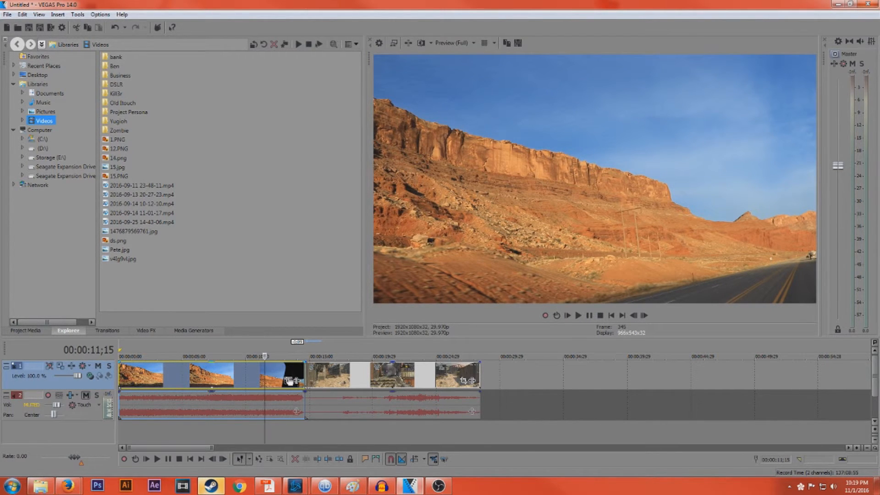
mouse_move(294, 378)
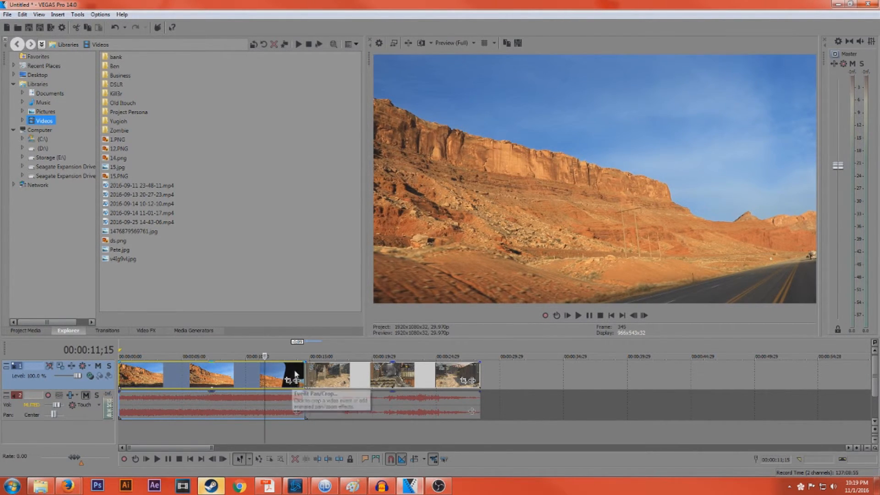